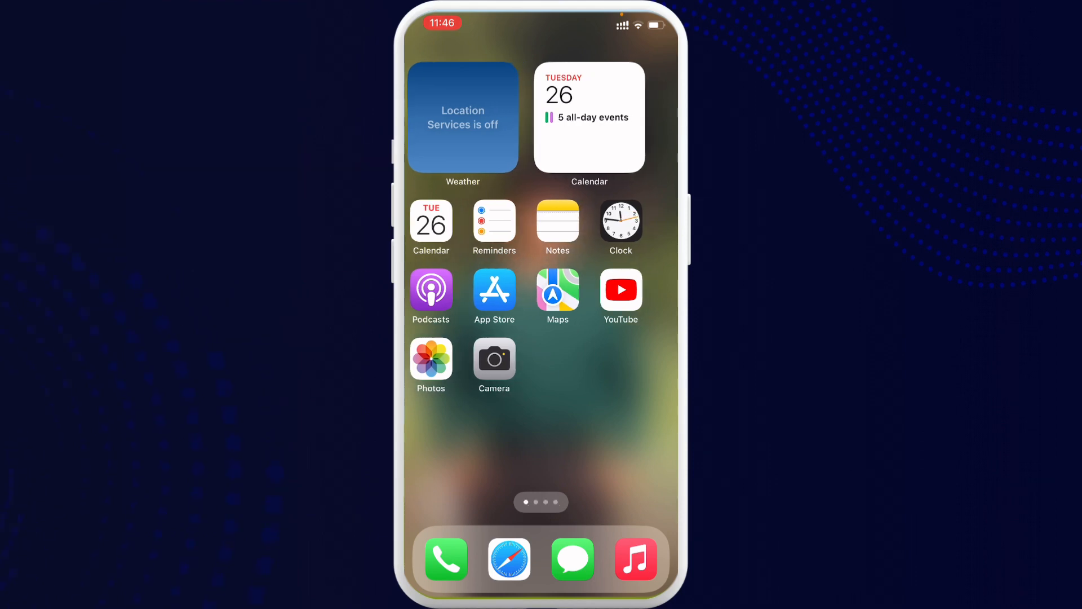
- Swipe to the App Library and expand the Utilities collection to reveal Settings
{"action": "scroll", "scroll_direction": "left", "scroll_amount": 3}
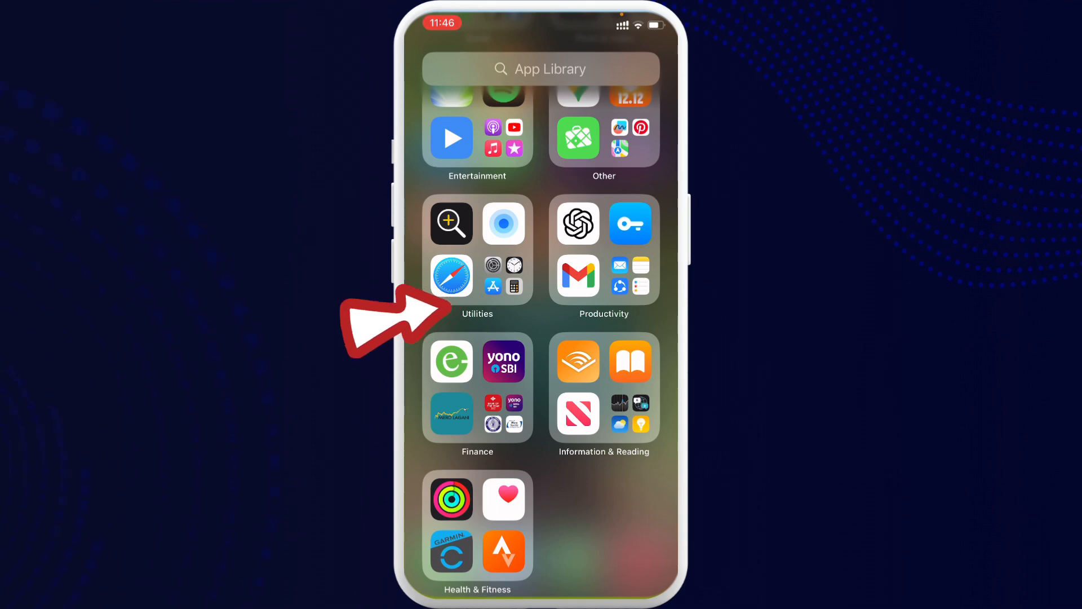
{"action": "left_click", "coordinate": [478, 248]}
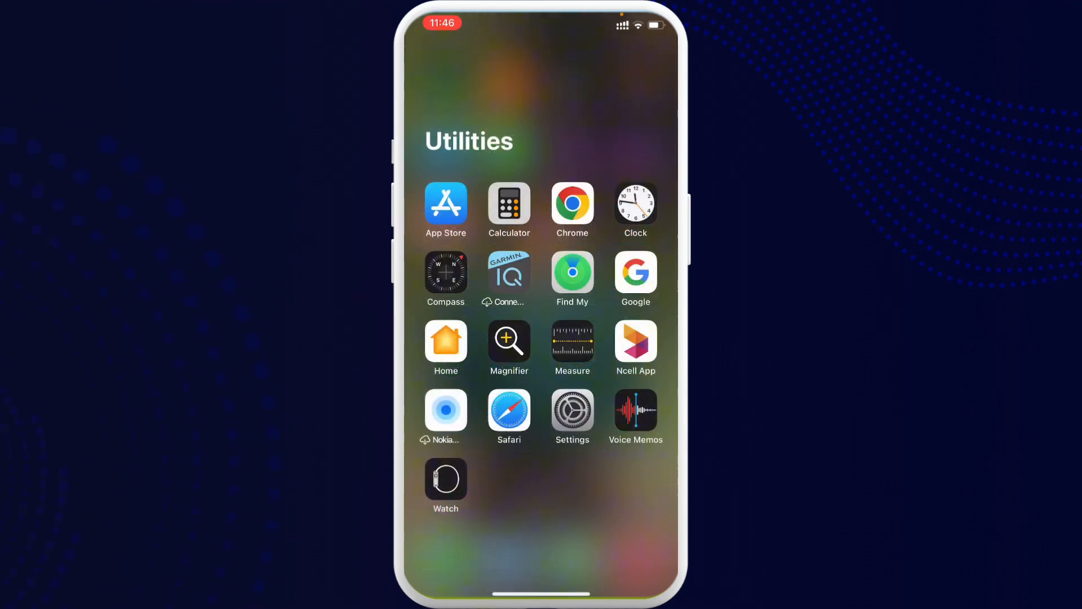